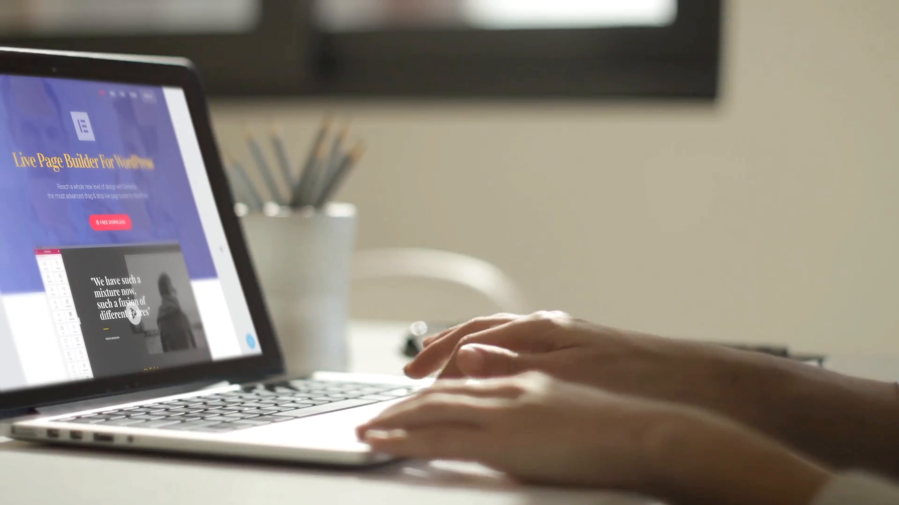
# - Open the Elementor Page Builder listing on WordPress.org and scroll to its description and intro video
pyautogui.scroll(-3)
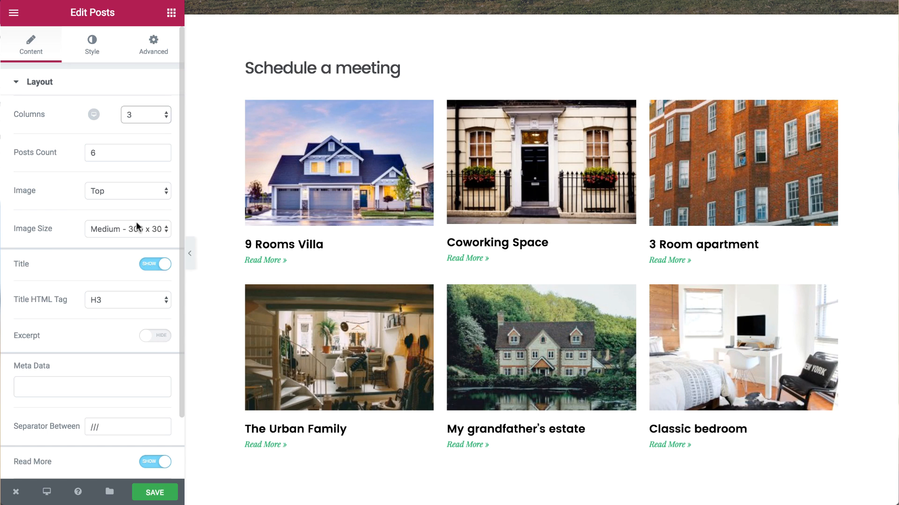
pyautogui.click(91, 44)
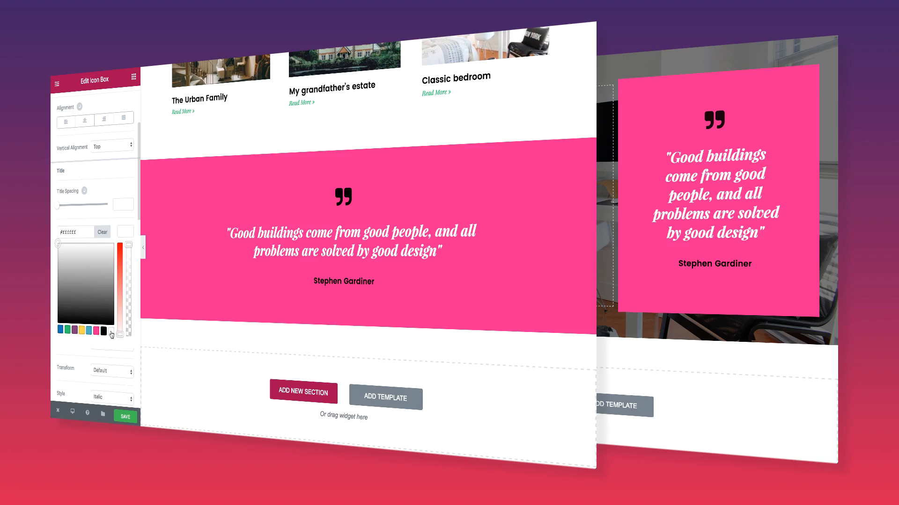
pyautogui.click(385, 398)
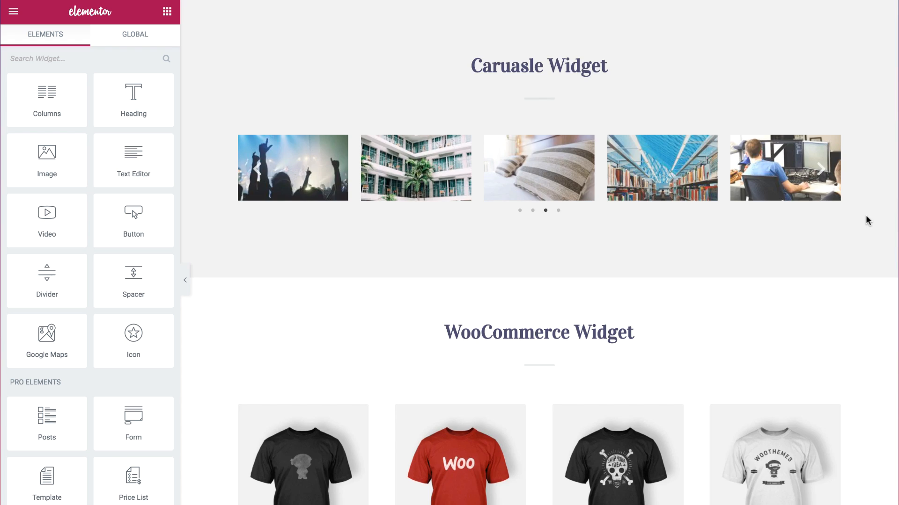
pyautogui.scroll(-3)
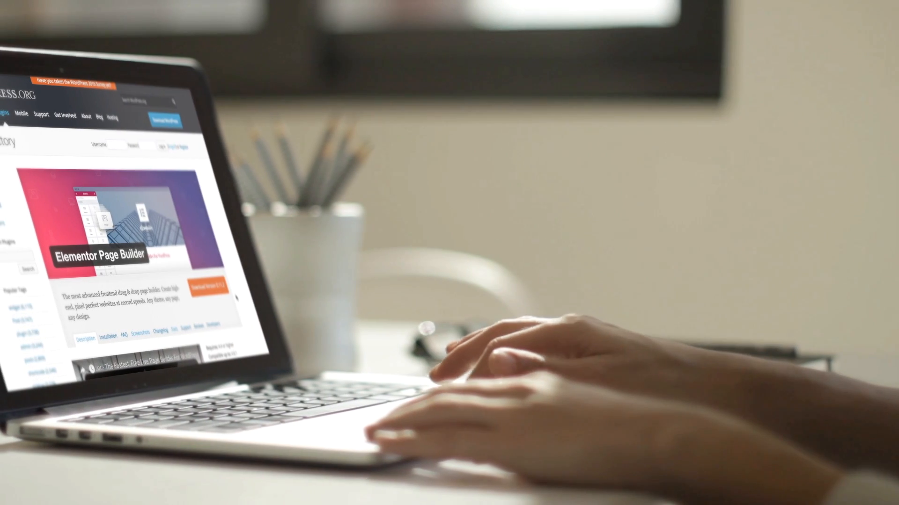
pyautogui.scroll(-3)
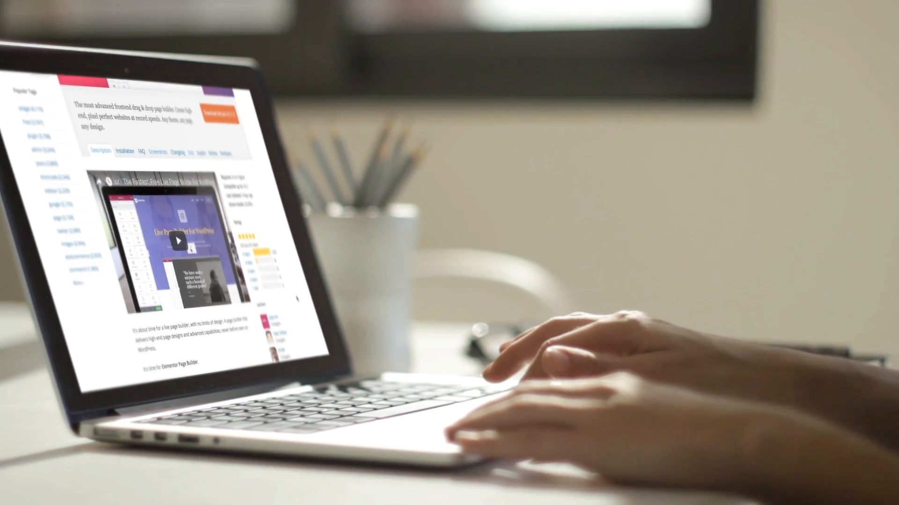